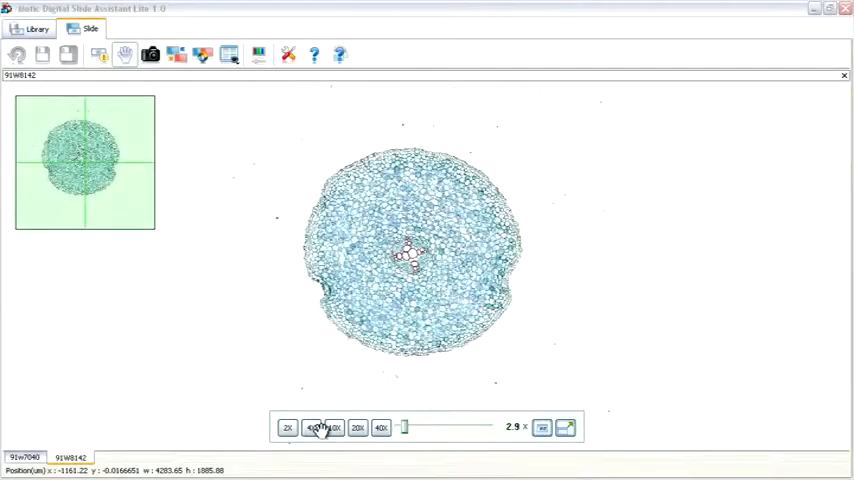
View slide 91W8142's root cross-section at 20x, then return to the library and select 91W7210.
{"action": "left_click", "coordinate": [357, 427]}
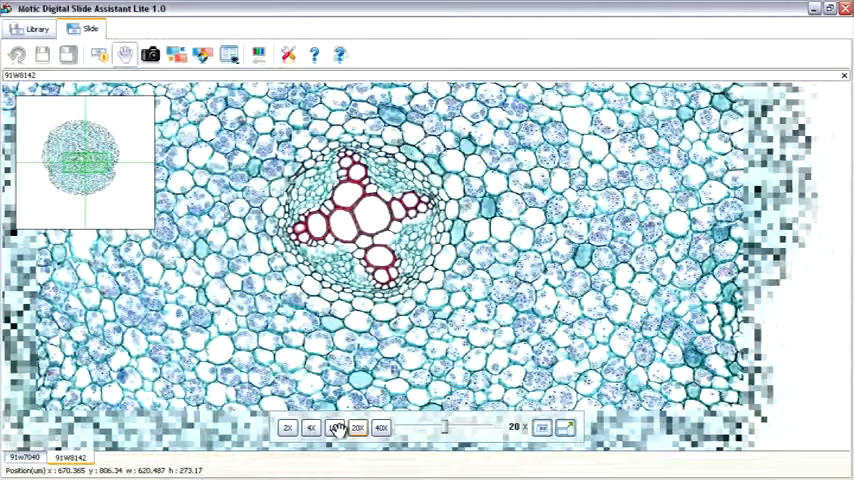
{"action": "left_click", "coordinate": [357, 428]}
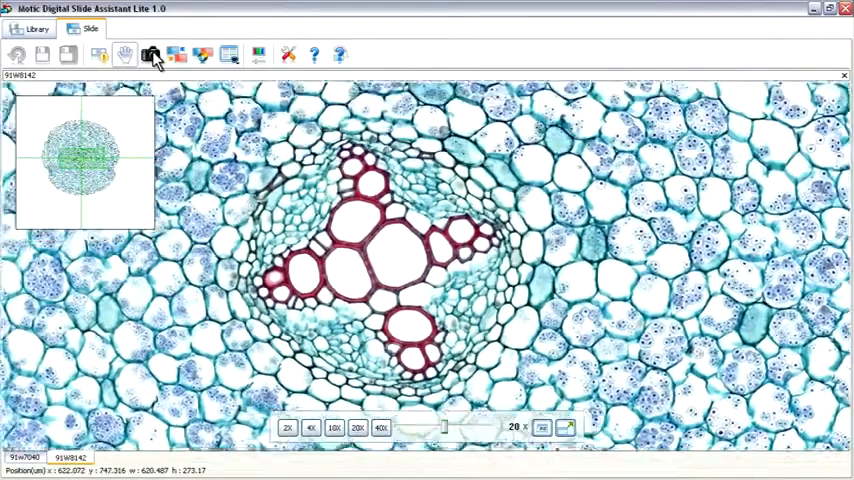
{"action": "left_click", "coordinate": [32, 28]}
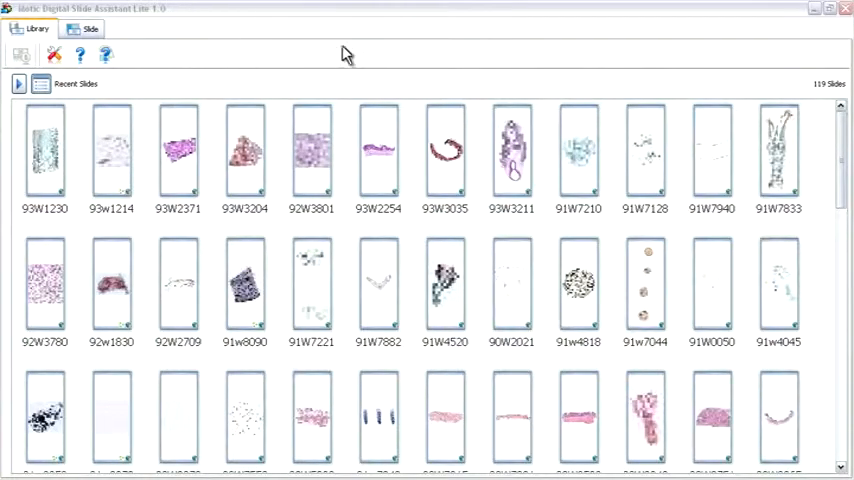
{"action": "left_click", "coordinate": [578, 150]}
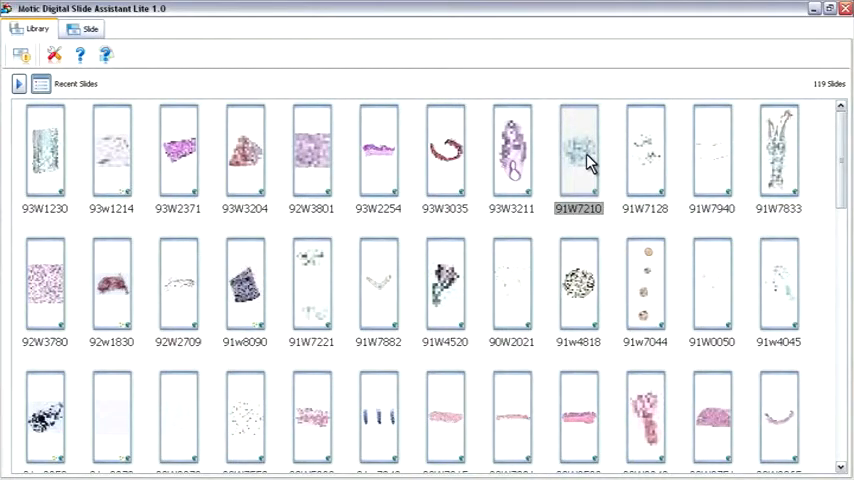
Open slide 91W7210 and set its magnification to about 7.2x.
{"action": "double_click", "coordinate": [577, 150]}
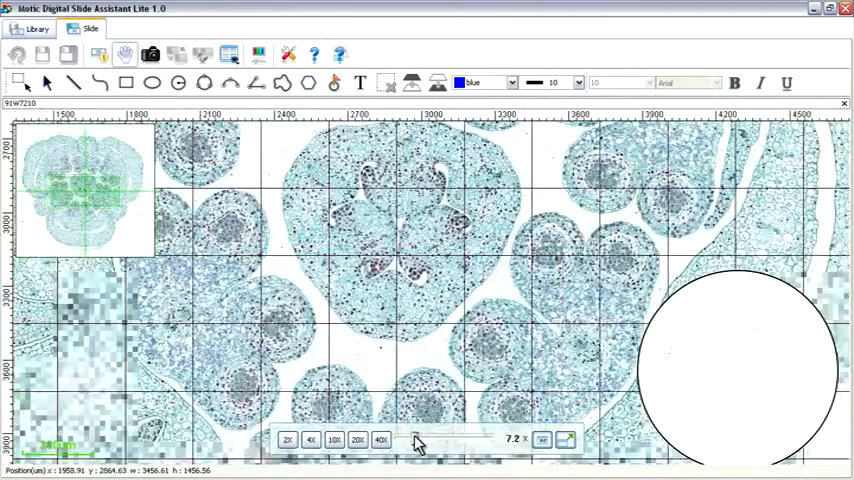
{"action": "left_click_drag", "start_coordinate": [413, 440], "coordinate": [420, 440]}
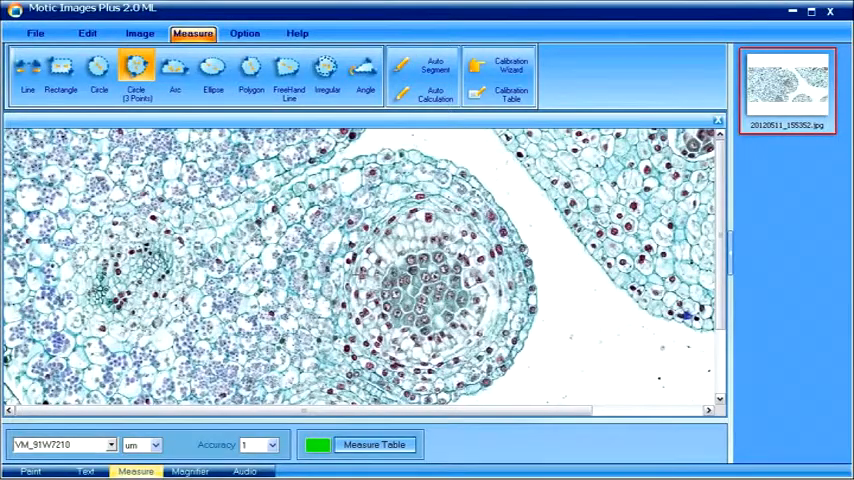
Drag across the root section image to place the three-point circle measurement.
{"action": "left_click_drag", "start_coordinate": [362, 274], "coordinate": [462, 352]}
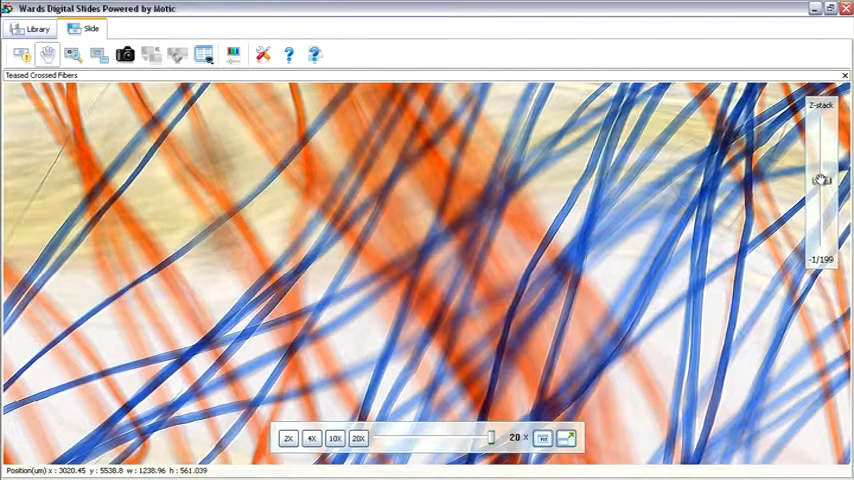
Move the Teased Crossed Fibers Z-stack slider from layer -1 to -43 of 199.
{"action": "left_click_drag", "start_coordinate": [822, 180], "coordinate": [822, 153]}
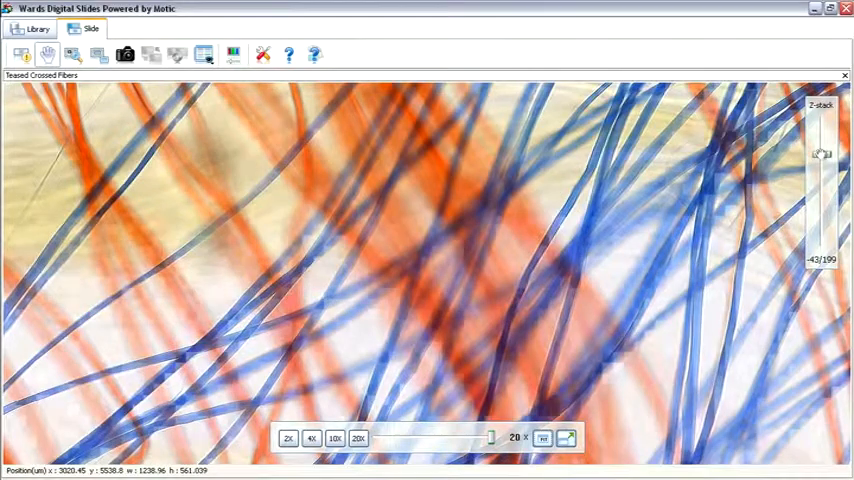